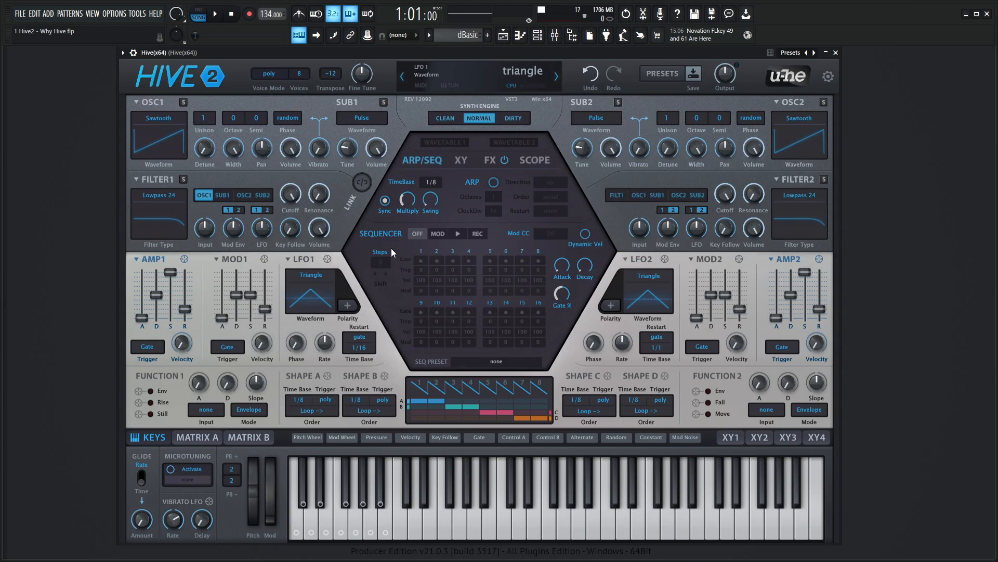
Show the effects page with the keyboard back in the lower area.
left_click(533, 160)
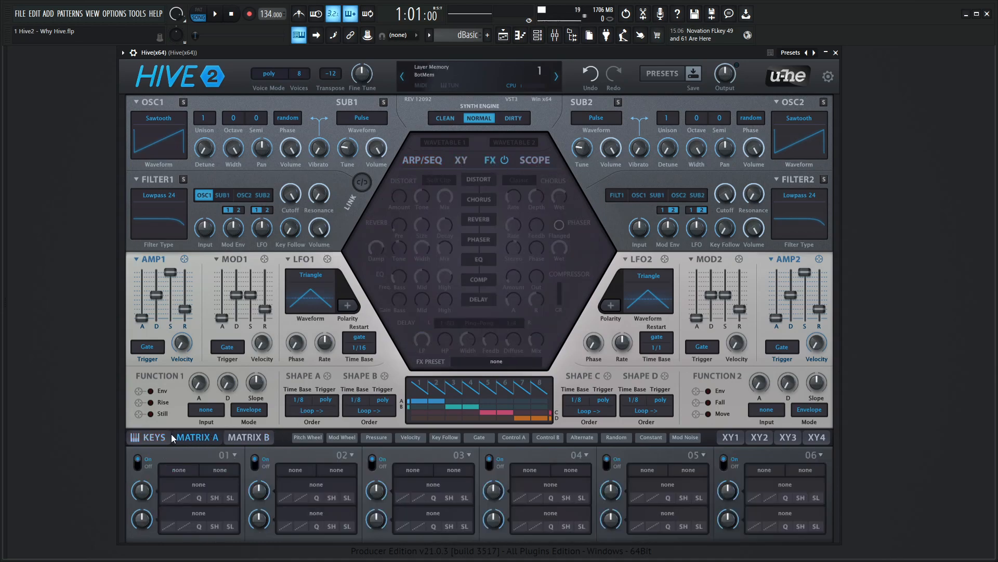
left_click(154, 436)
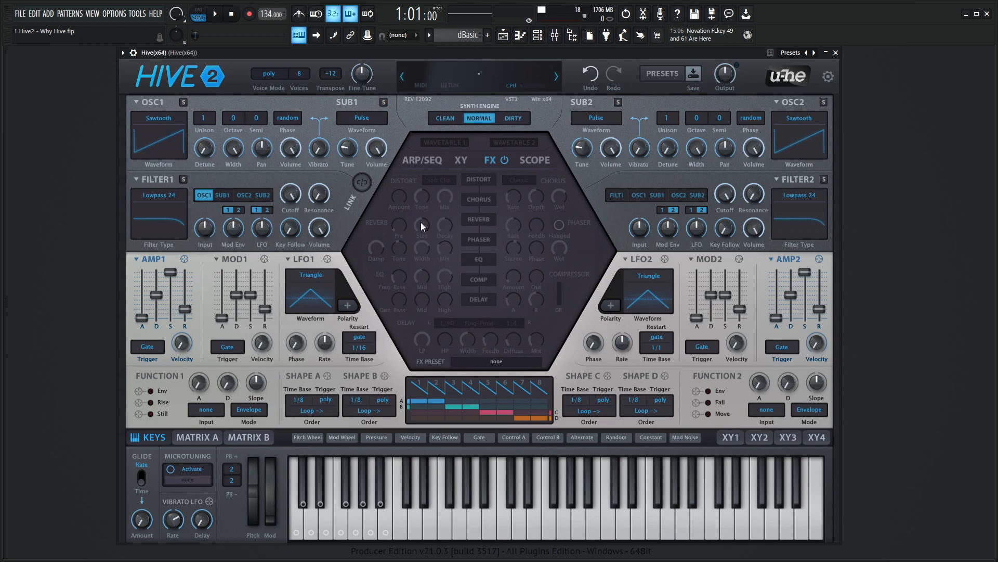
left_click(421, 160)
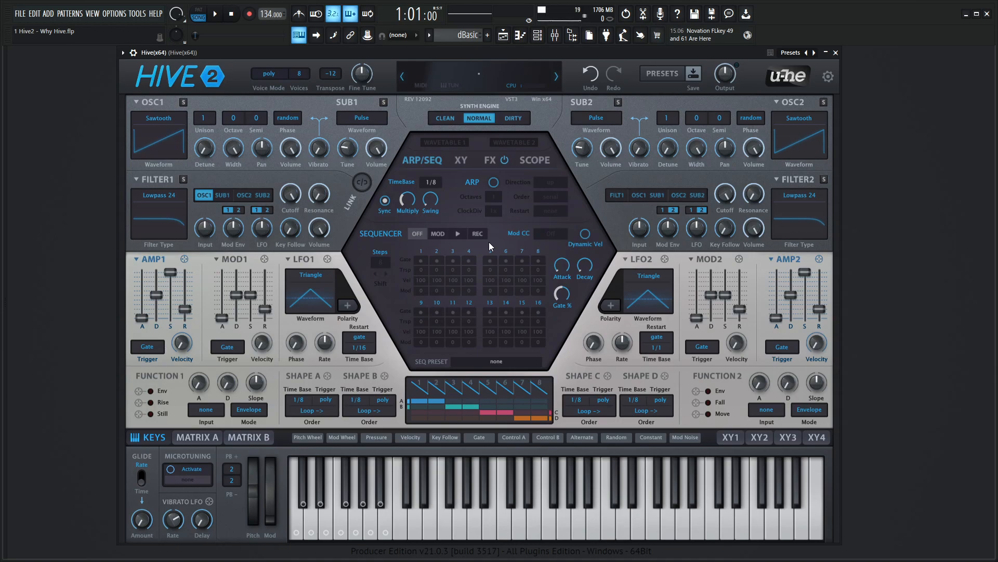
left_click(490, 160)
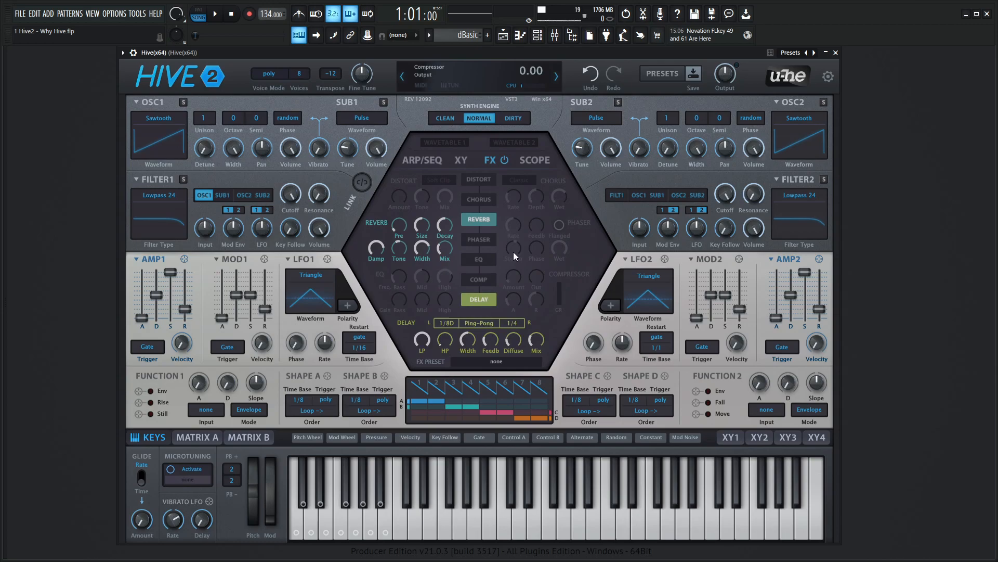
Place DELAY ahead of REVERB in the effect order and switch the delay off.
left_click(478, 275)
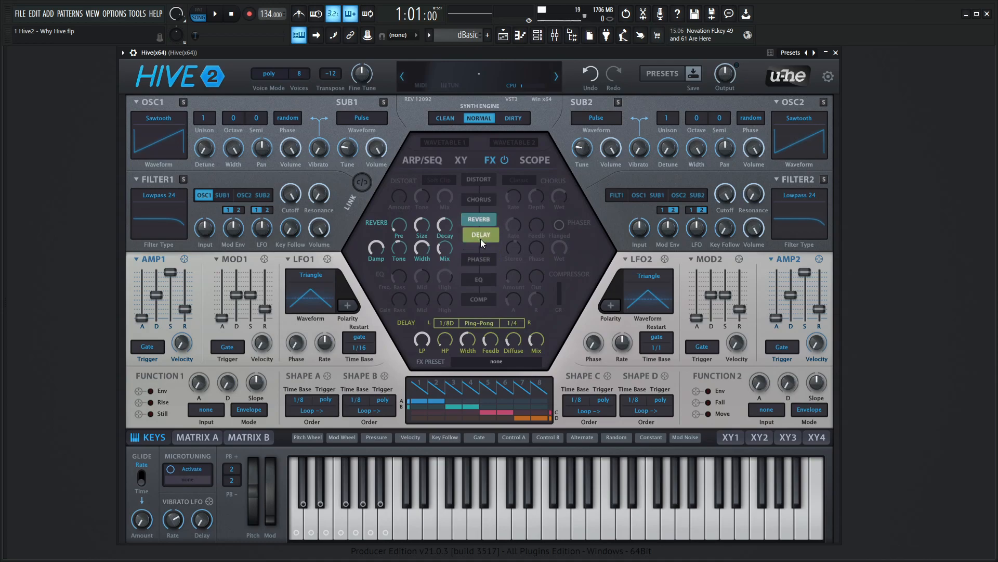
left_click(478, 240)
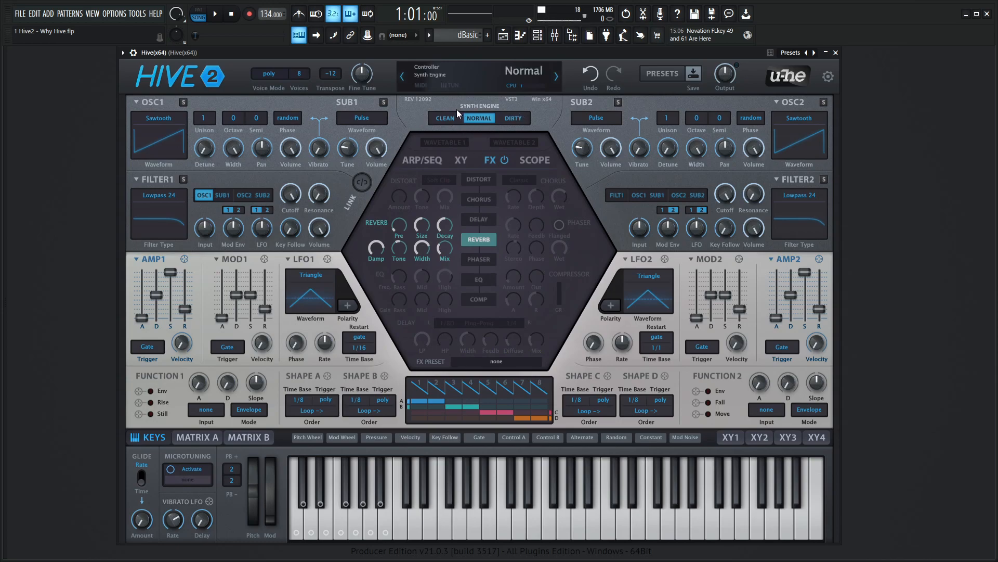
left_click(445, 118)
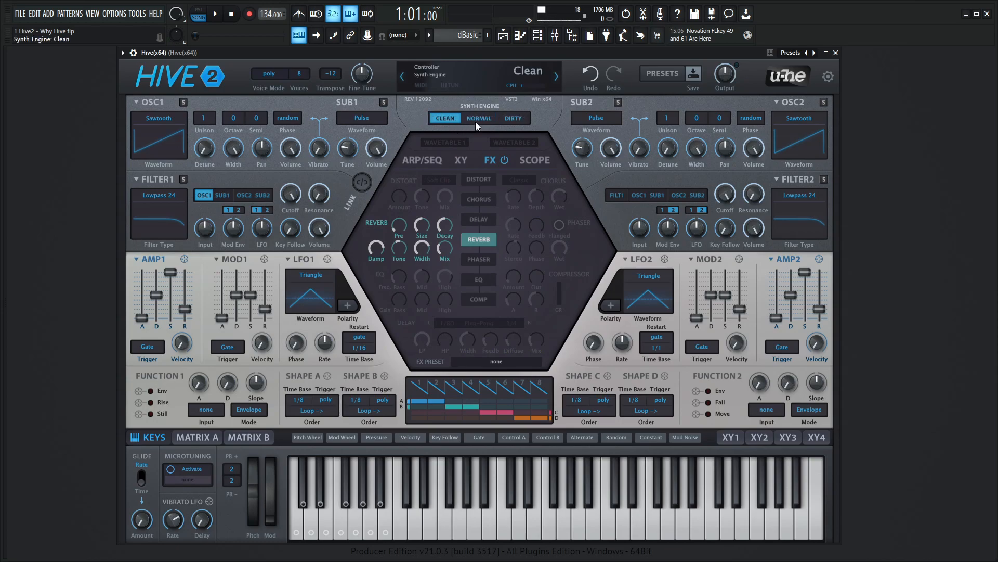
left_click(513, 118)
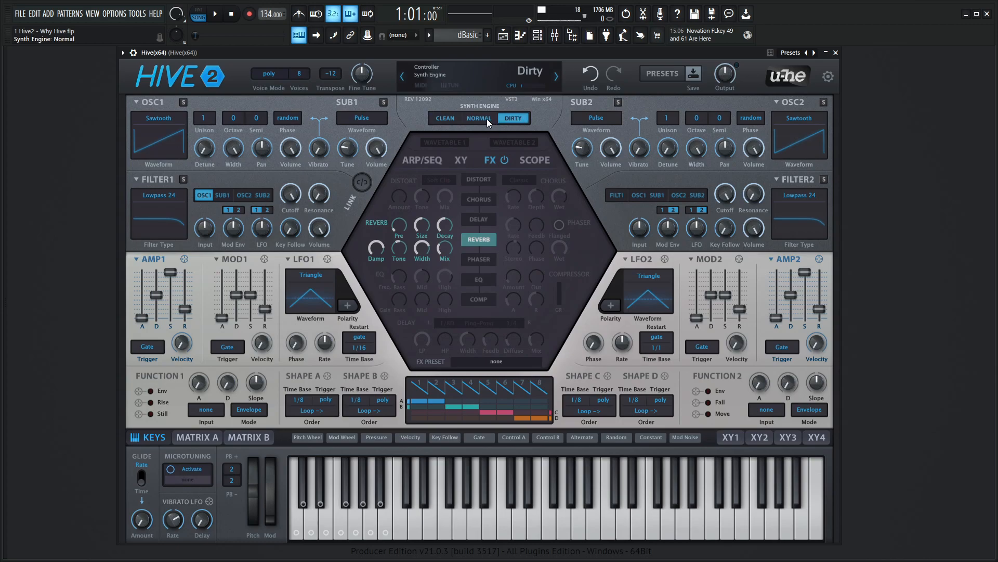
left_click(479, 119)
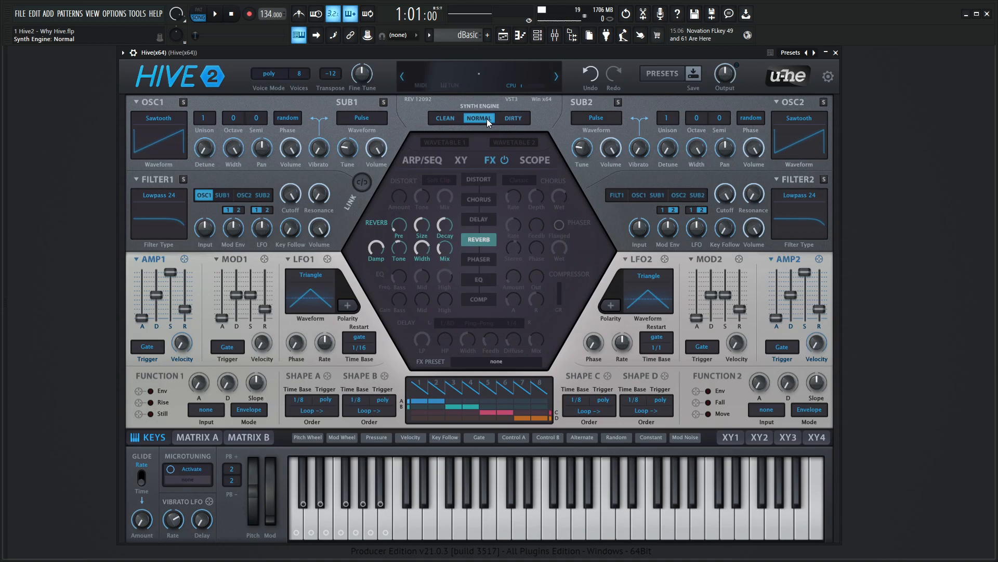
left_click(444, 118)
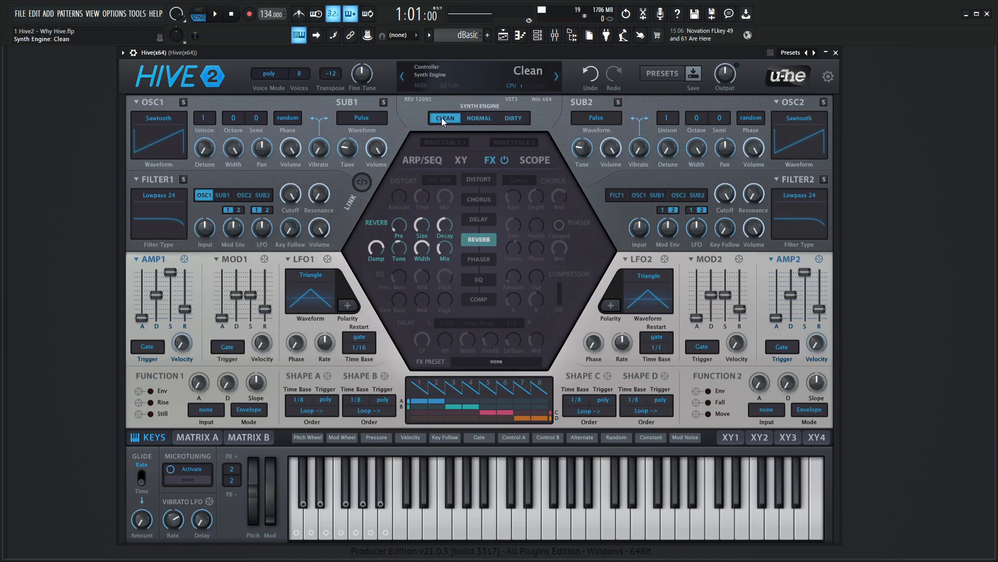
left_click(479, 117)
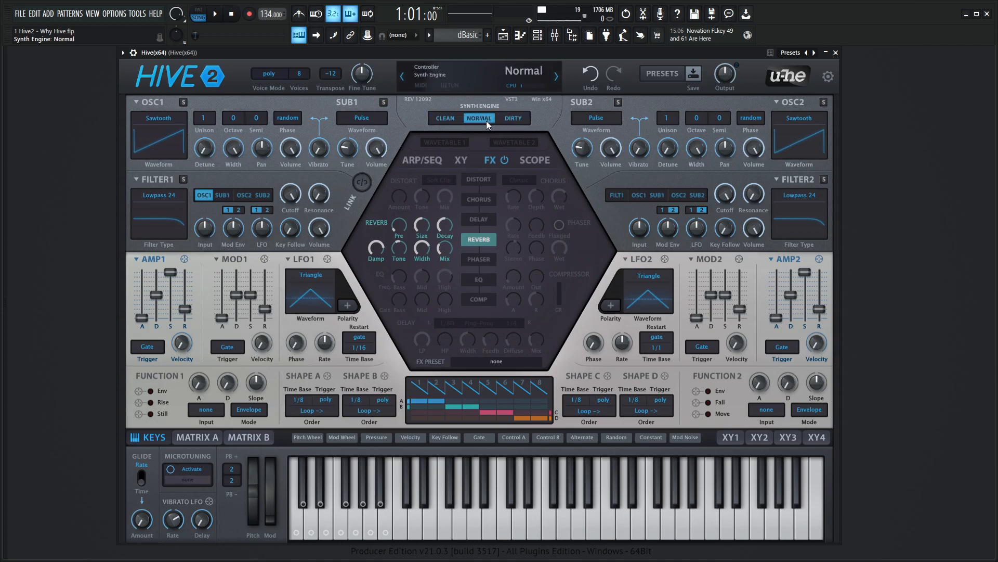
left_click(445, 118)
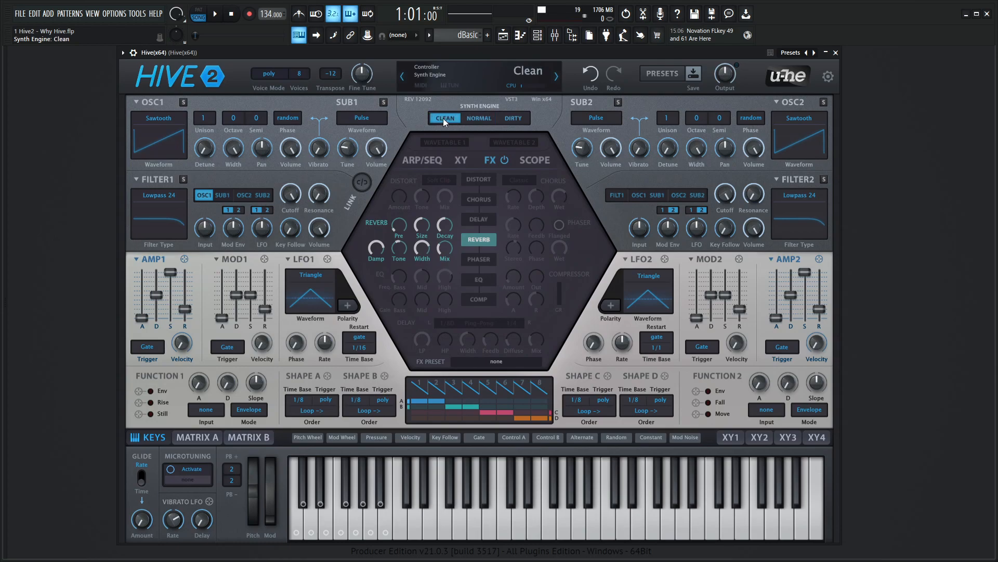
left_click(478, 118)
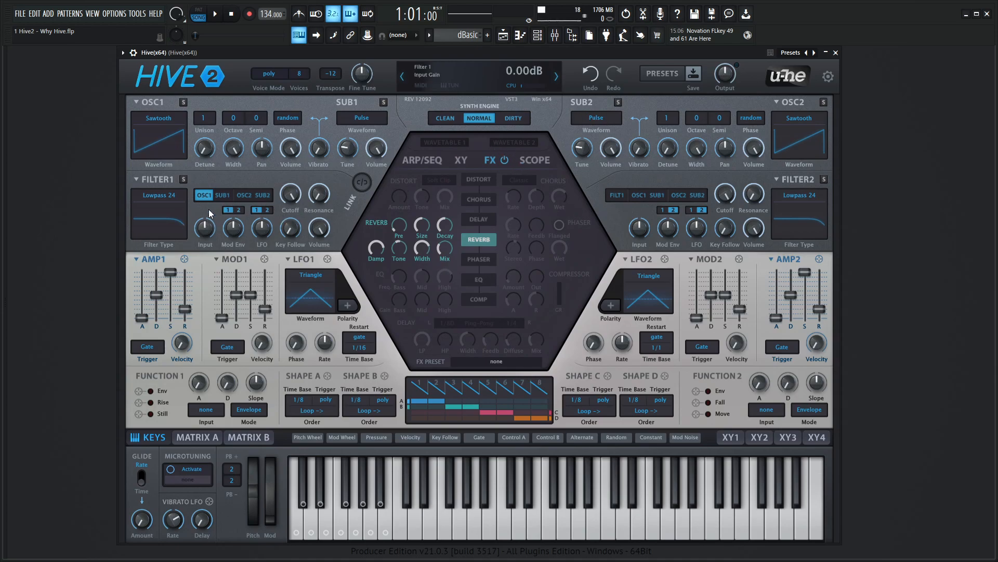
mouse_move(725, 197)
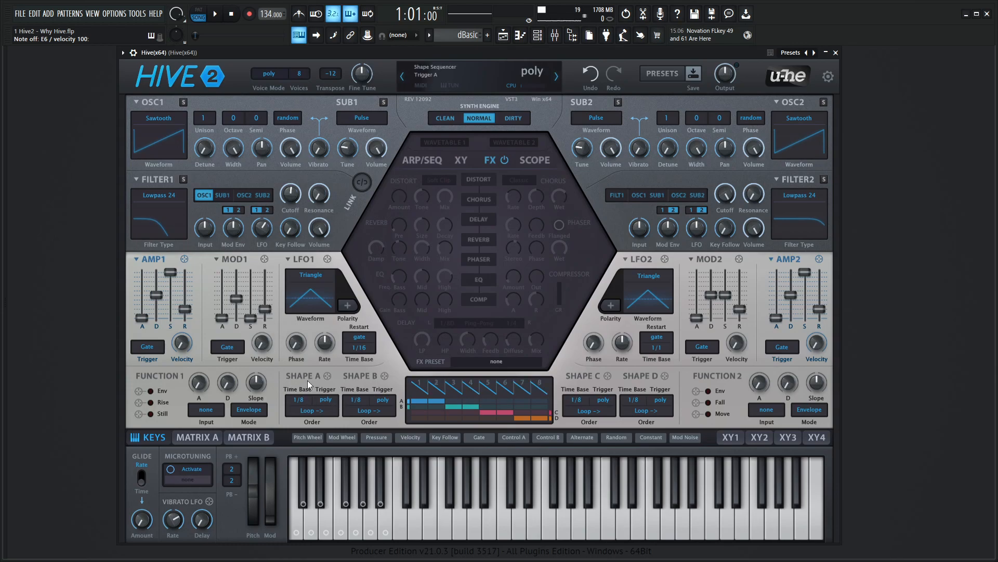
mouse_move(534, 371)
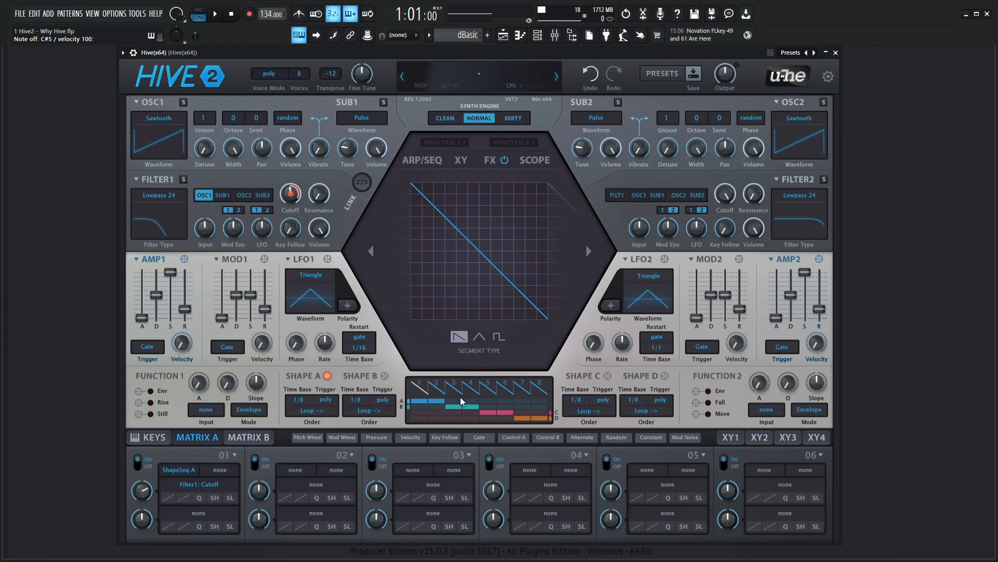
Bend Shape A's ramps into curves, then reset it to a single ramp and clear the Matrix A slot.
left_click(458, 402)
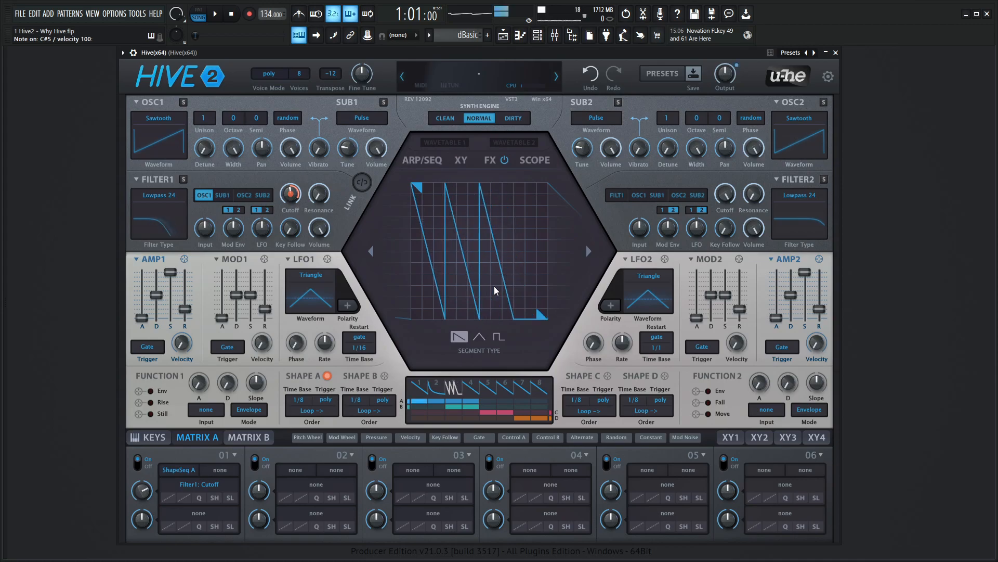
left_click(459, 336)
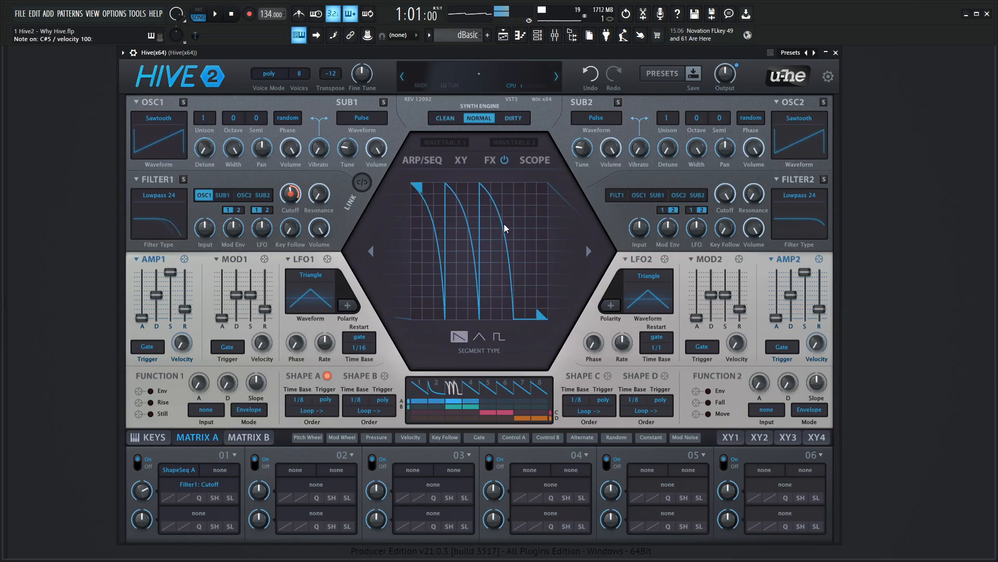
left_click(459, 337)
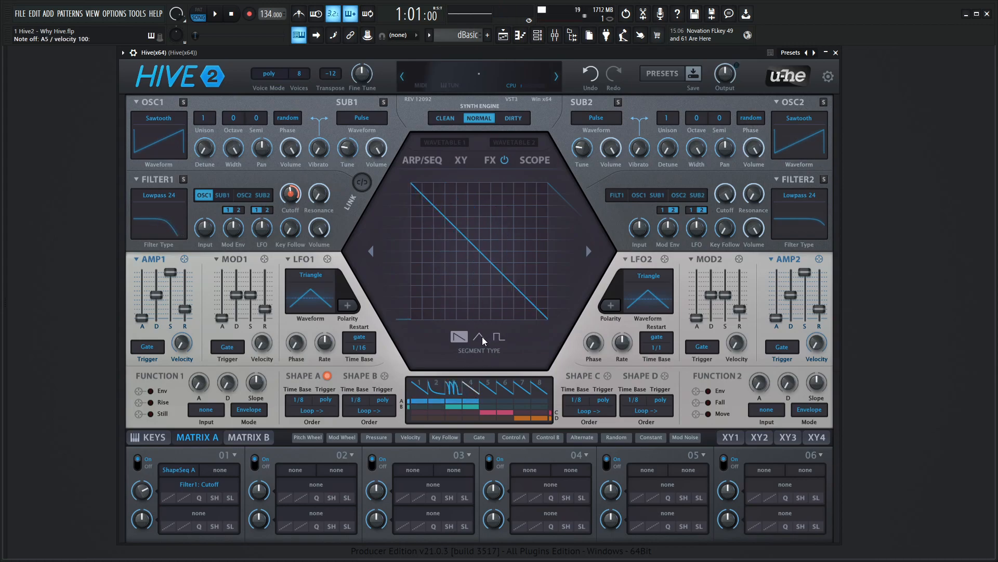
left_click(478, 336)
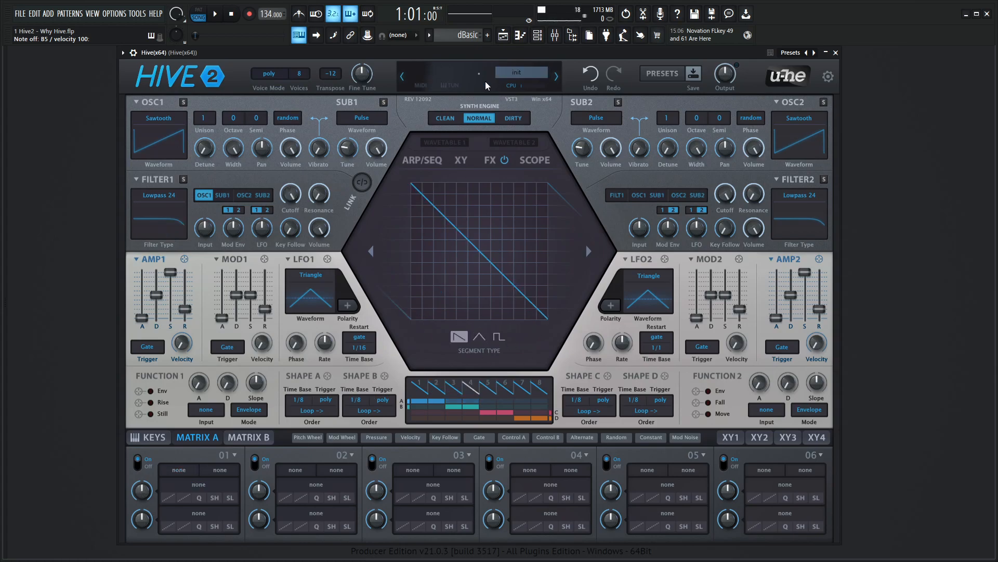
Check the voice mode choices and keep the synth in poly mode.
left_click(267, 73)
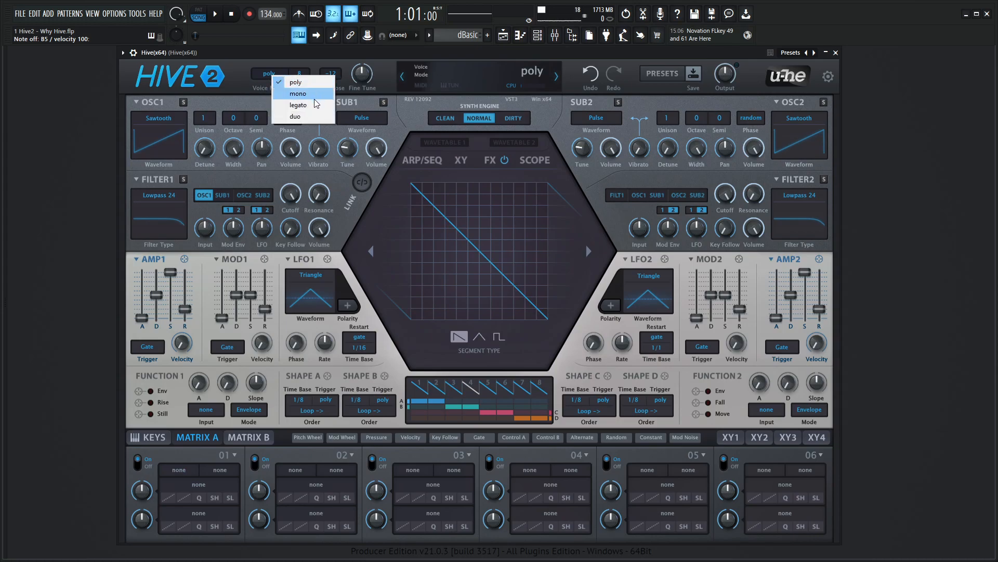
left_click(295, 81)
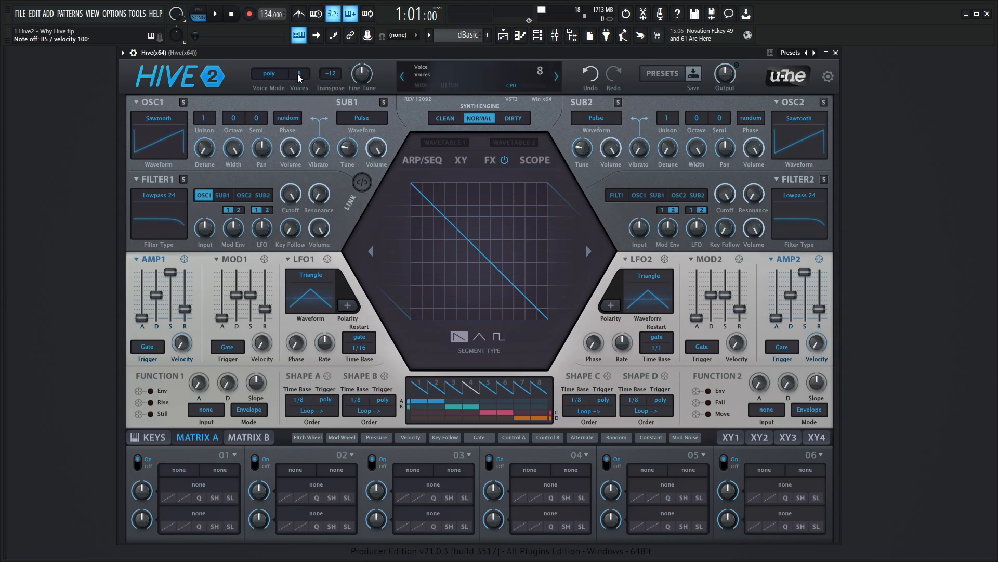
left_click(297, 73)
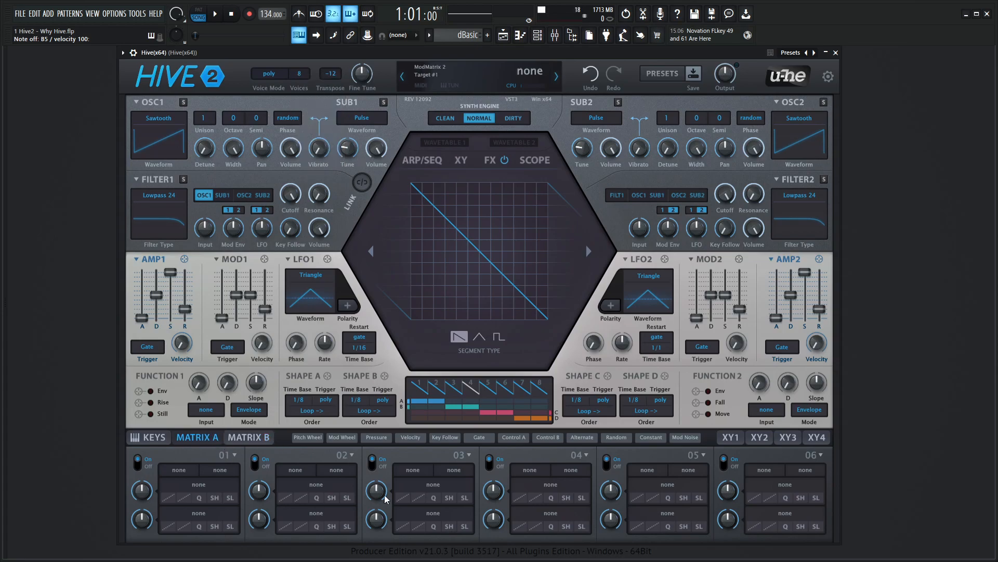
Show the XY1 pad assignments: Osc Mix on oscillator volumes, Osc Pan on oscillator pans.
left_click(248, 438)
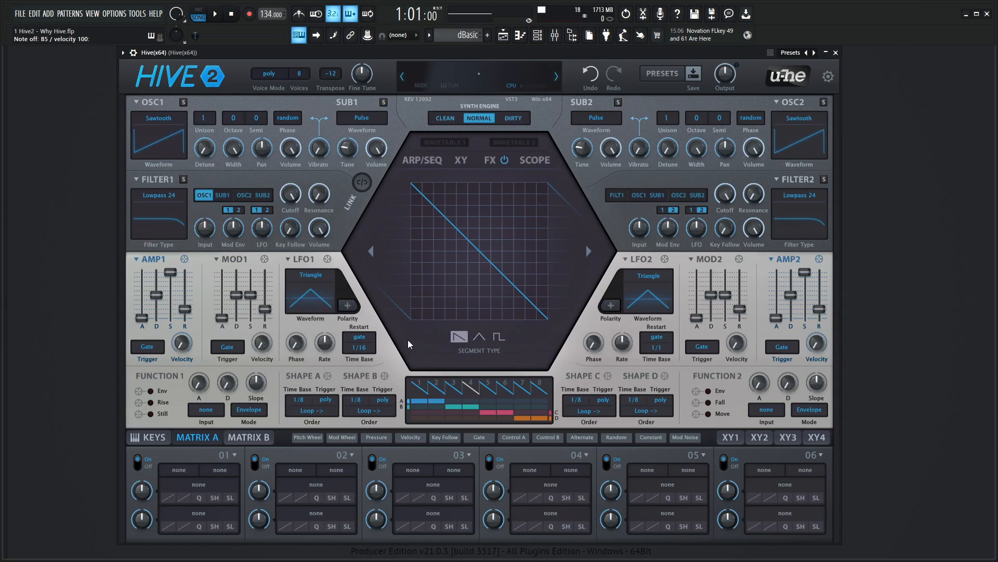
mouse_move(410, 263)
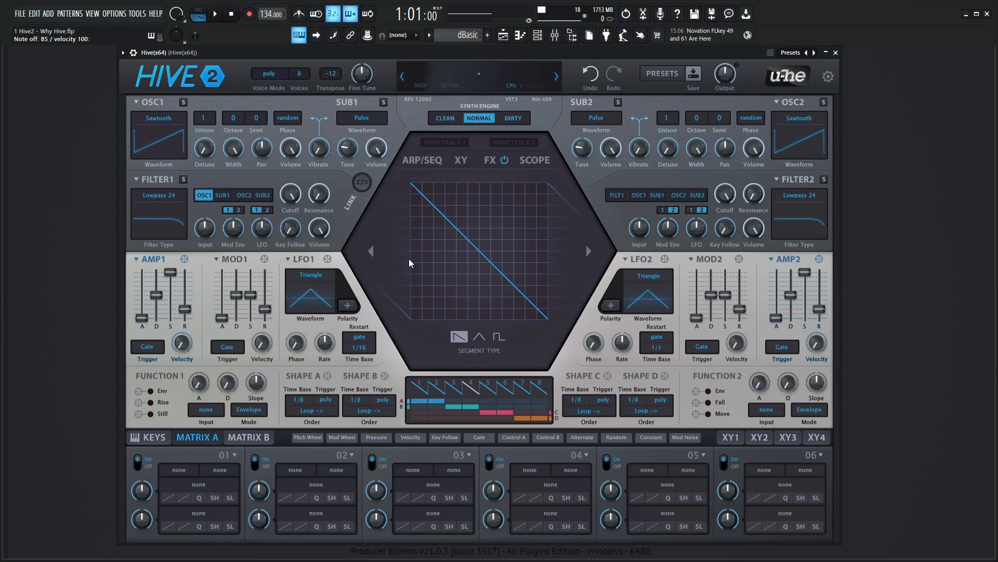
left_click(731, 438)
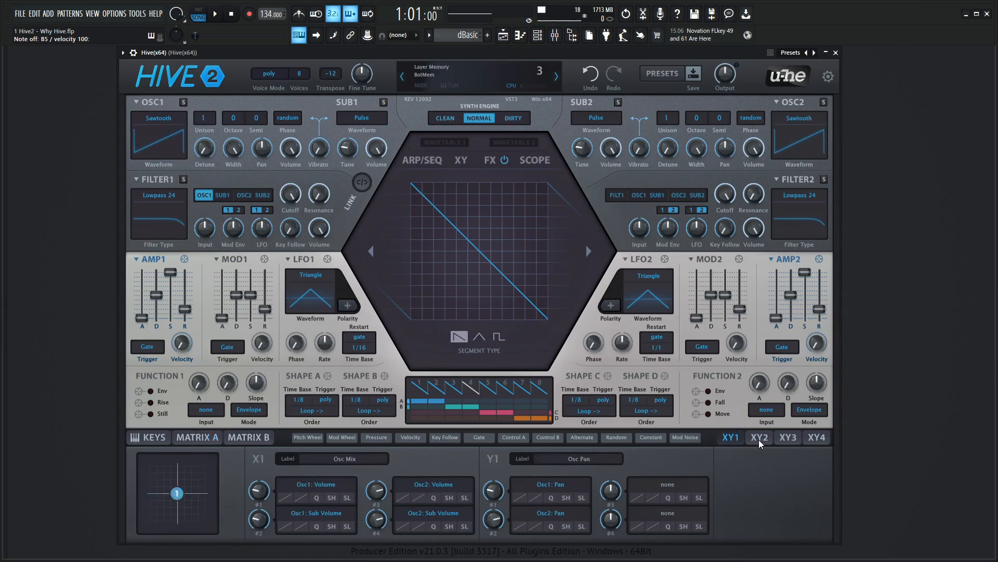
left_click(759, 437)
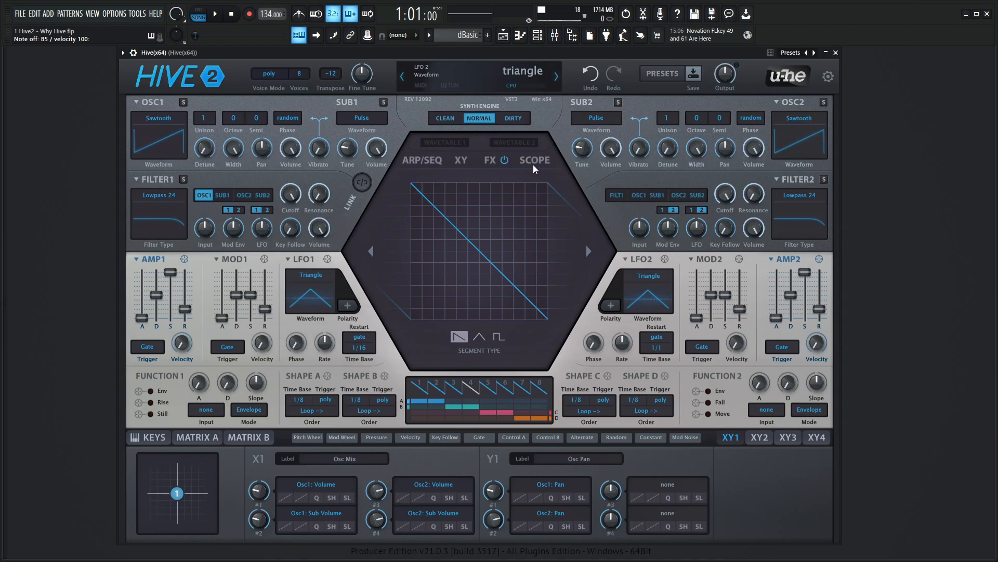
Display LFO1 on the oscilloscope and switch its waveform from triangle to sine.
left_click(533, 160)
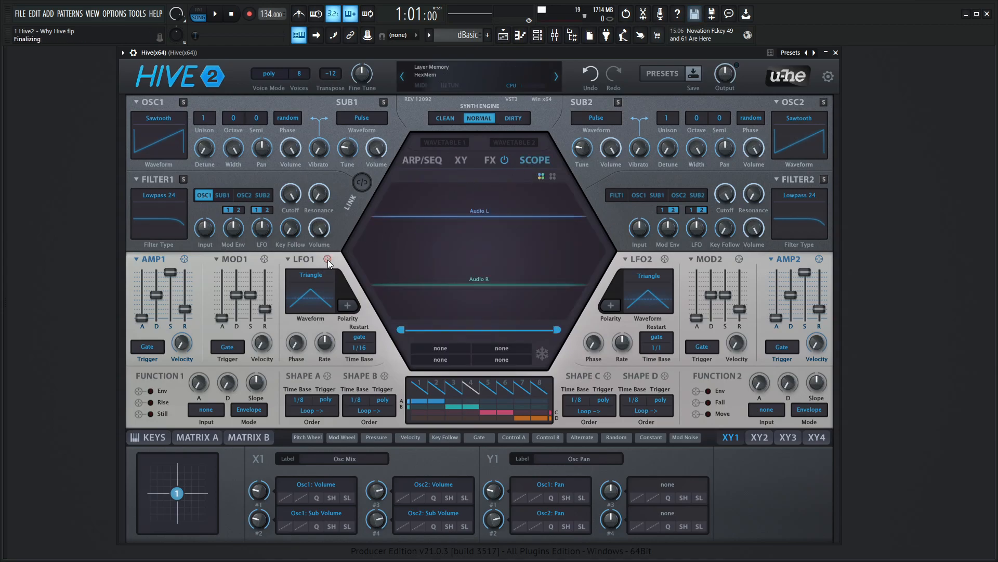
left_click(328, 258)
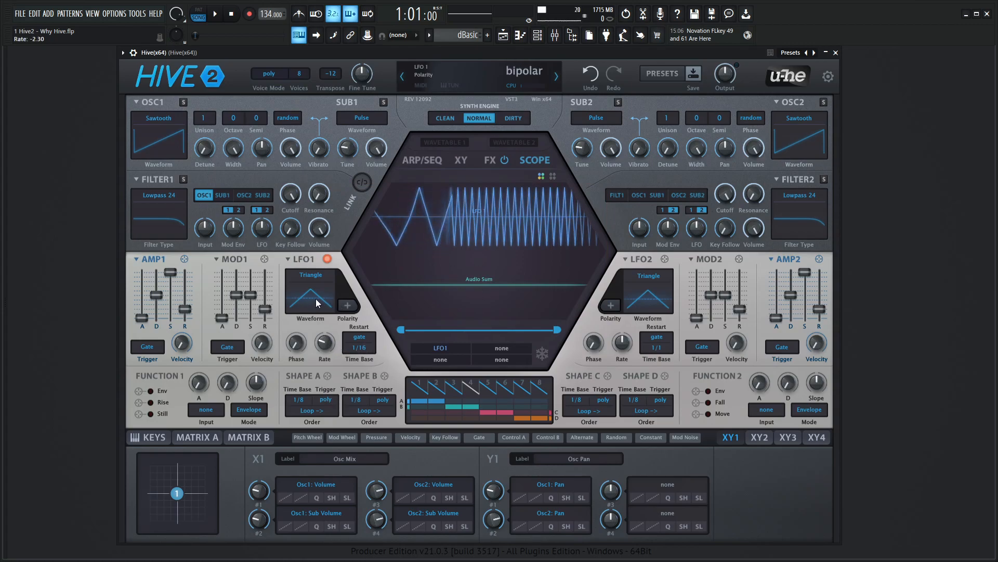
left_click(311, 293)
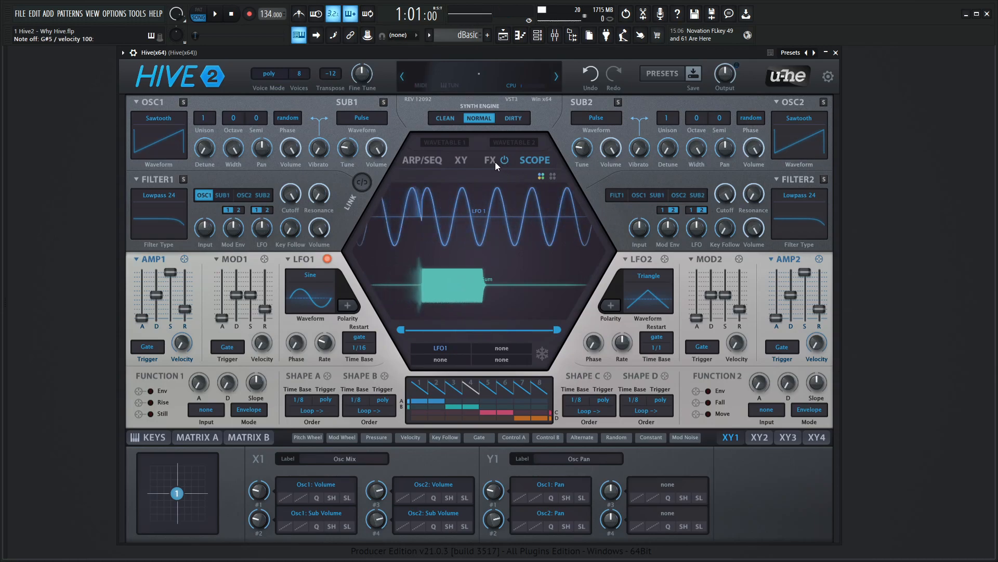
Review the FX PRESET list on the effects page and close it, leaving the preset at none.
left_click(489, 160)
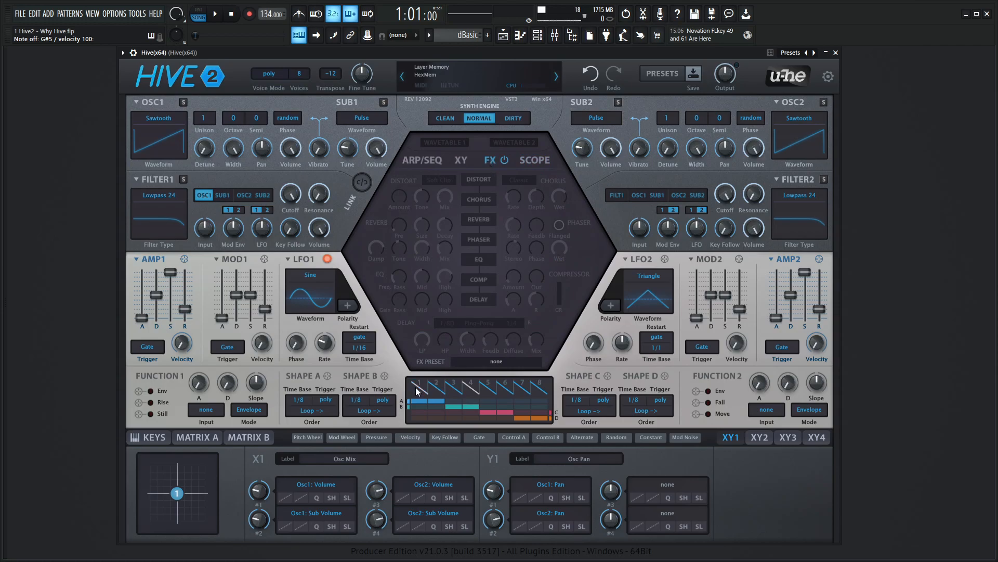
left_click(496, 361)
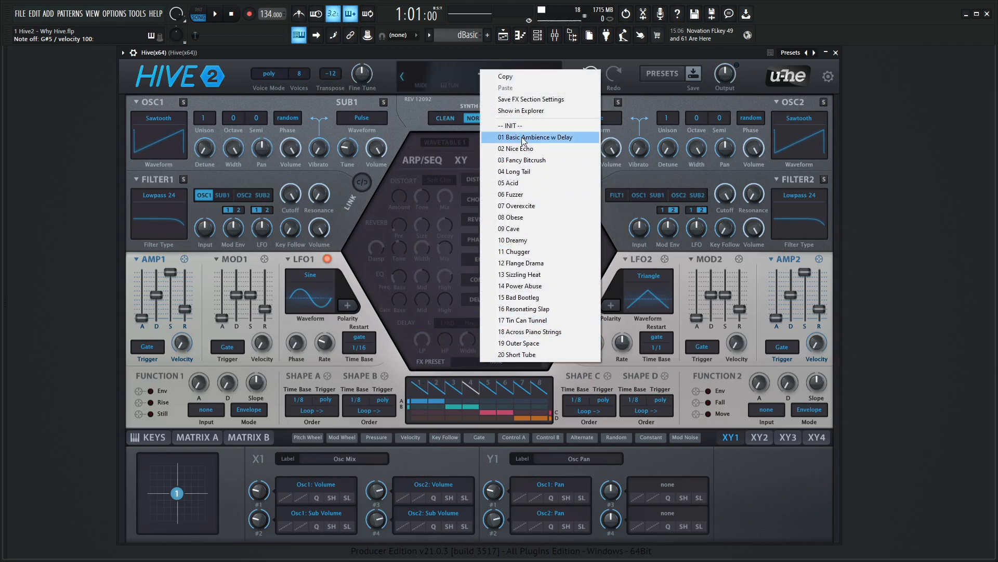
mouse_move(558, 194)
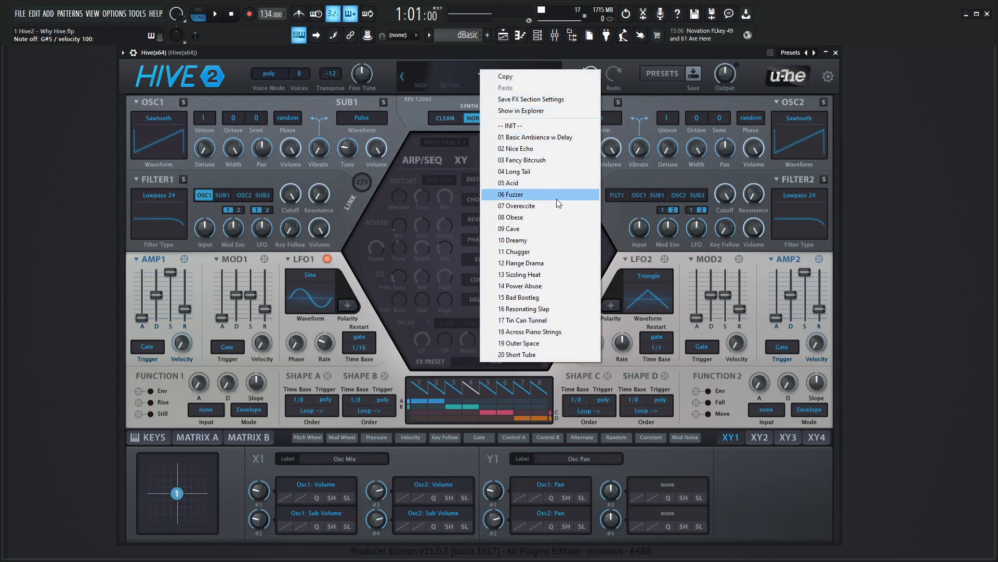
mouse_move(537, 251)
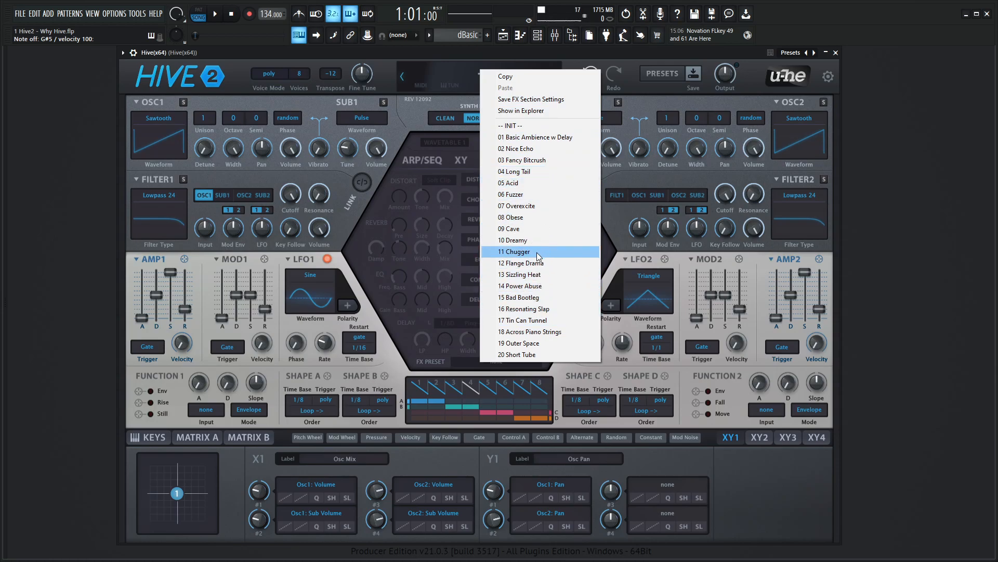
left_click(513, 250)
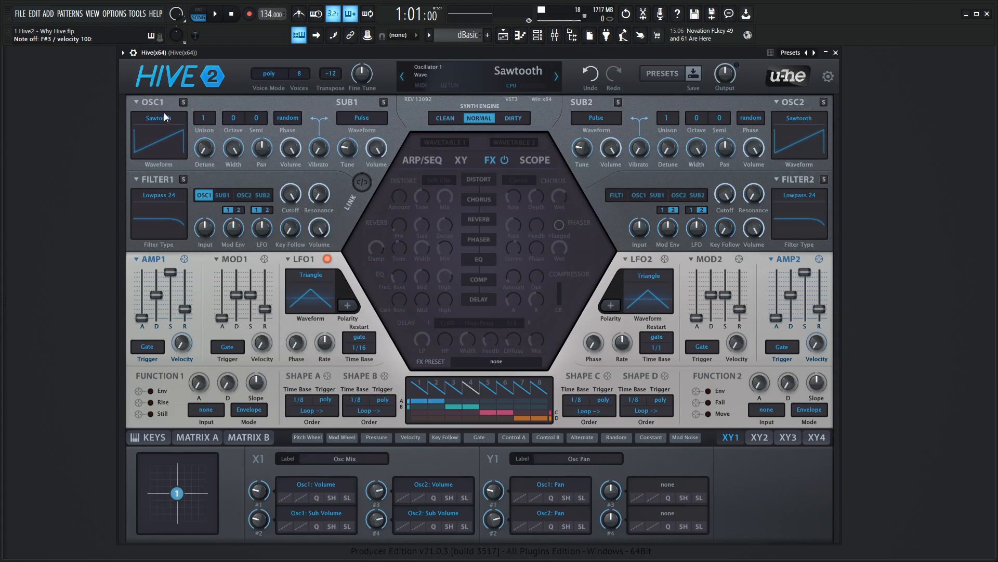
Load a Half-wave 6-unison preset into OSC1 and a bandpass preset into FILTER1.
right_click(158, 120)
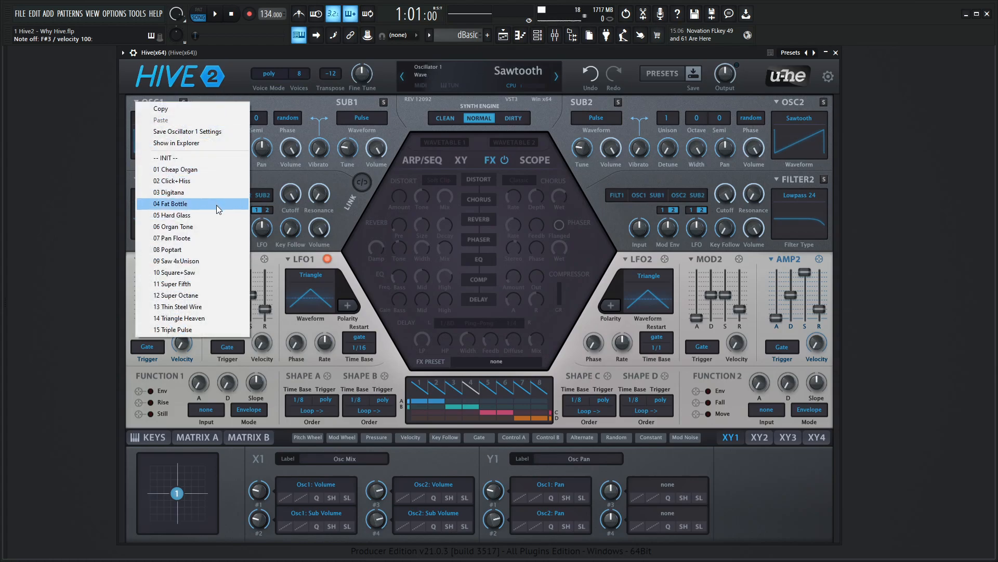
left_click(173, 203)
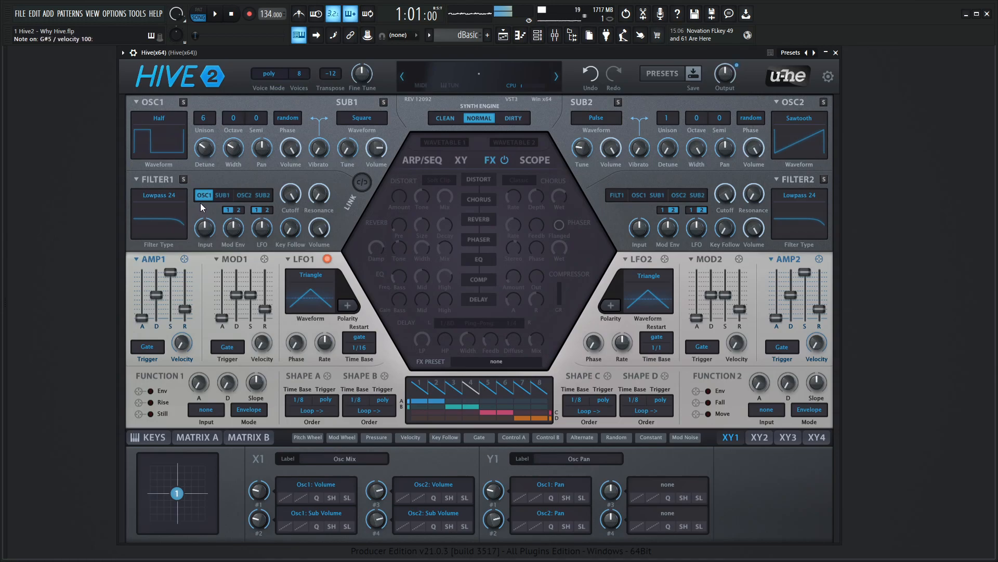
right_click(158, 178)
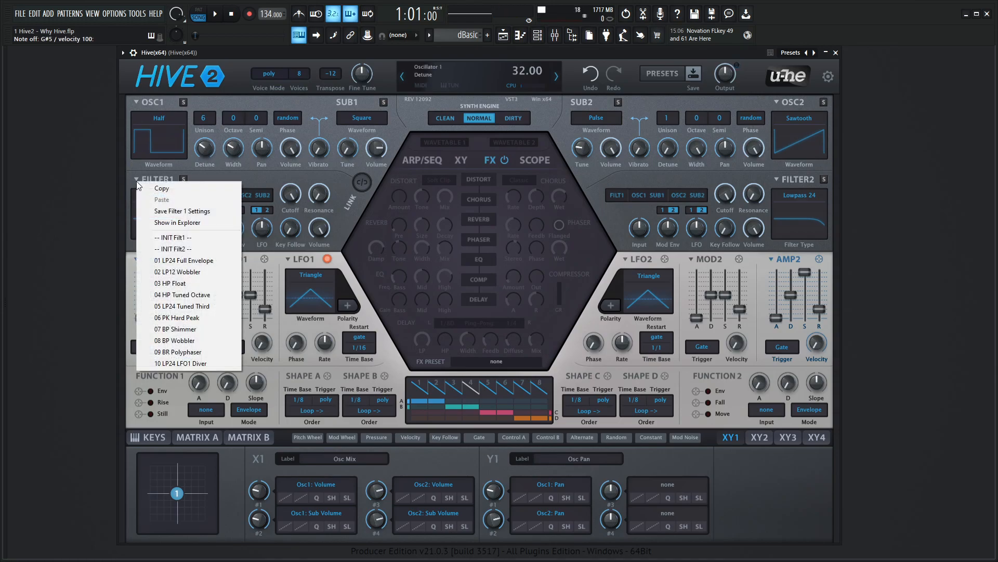
mouse_move(189, 330)
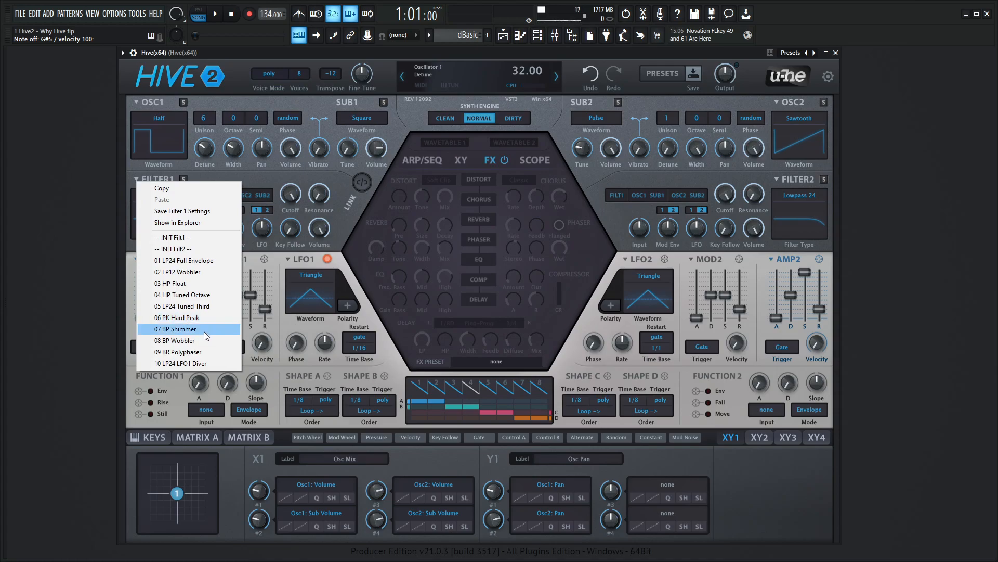
left_click(173, 329)
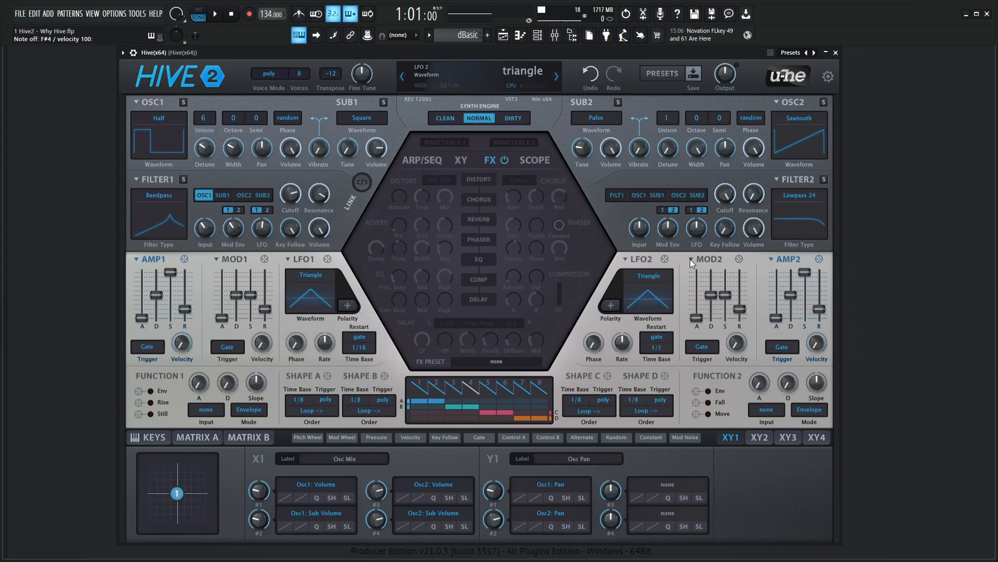
mouse_move(620, 285)
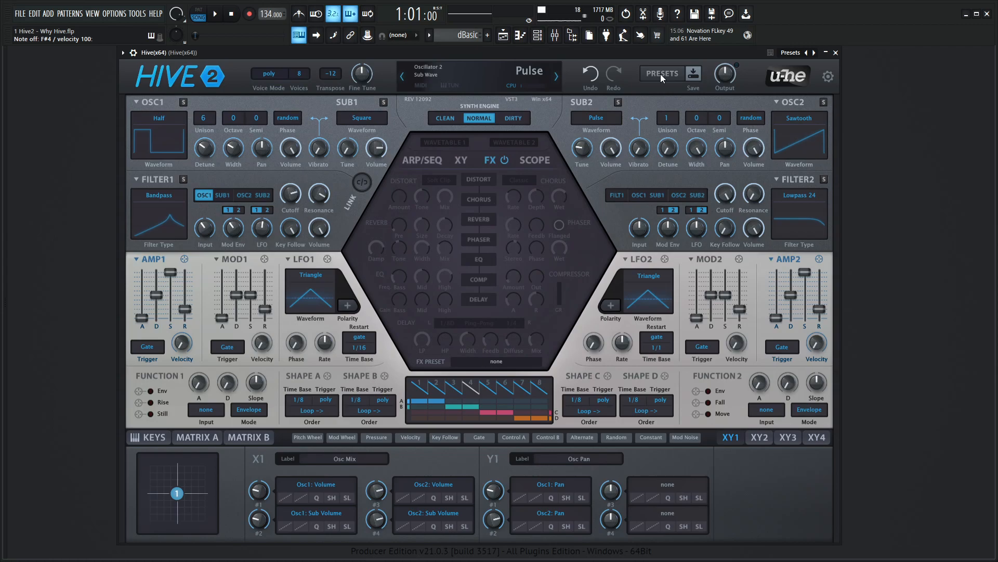
left_click(662, 72)
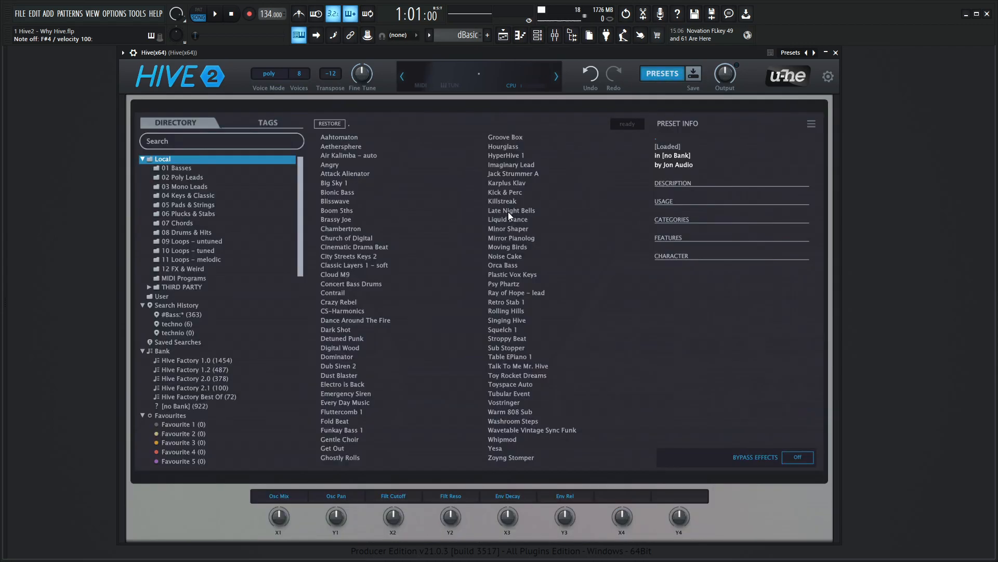
mouse_move(172, 304)
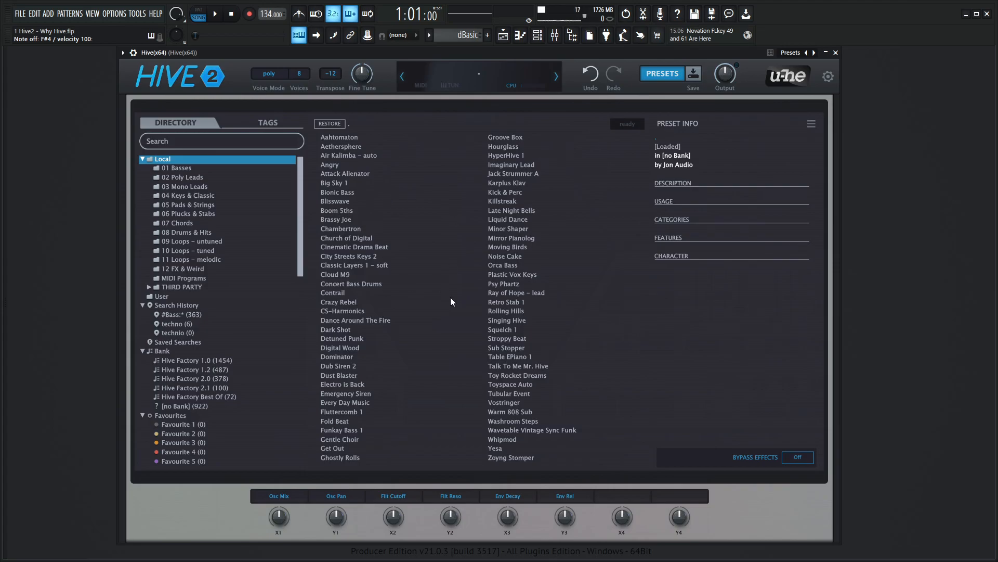
mouse_move(615, 223)
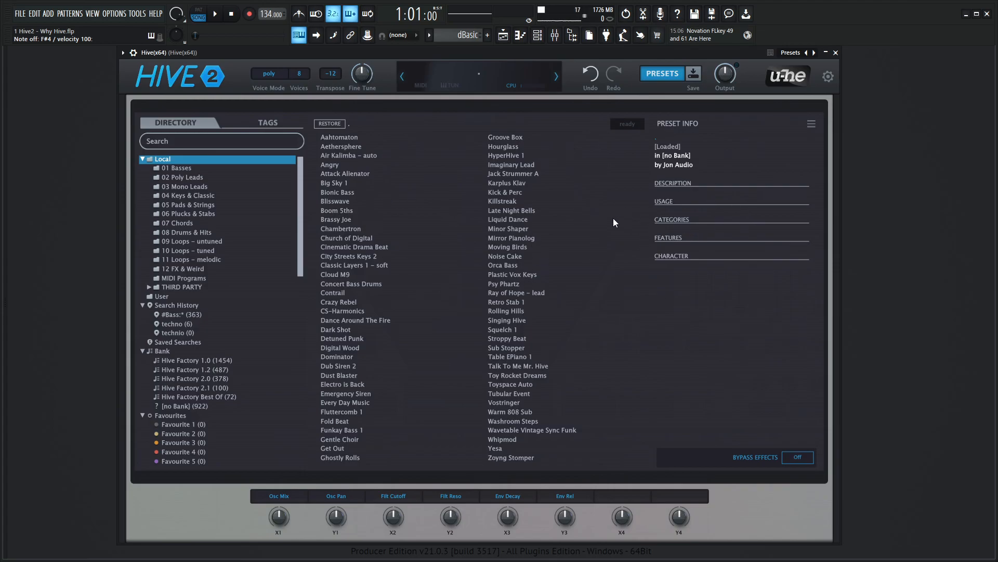
left_click(662, 72)
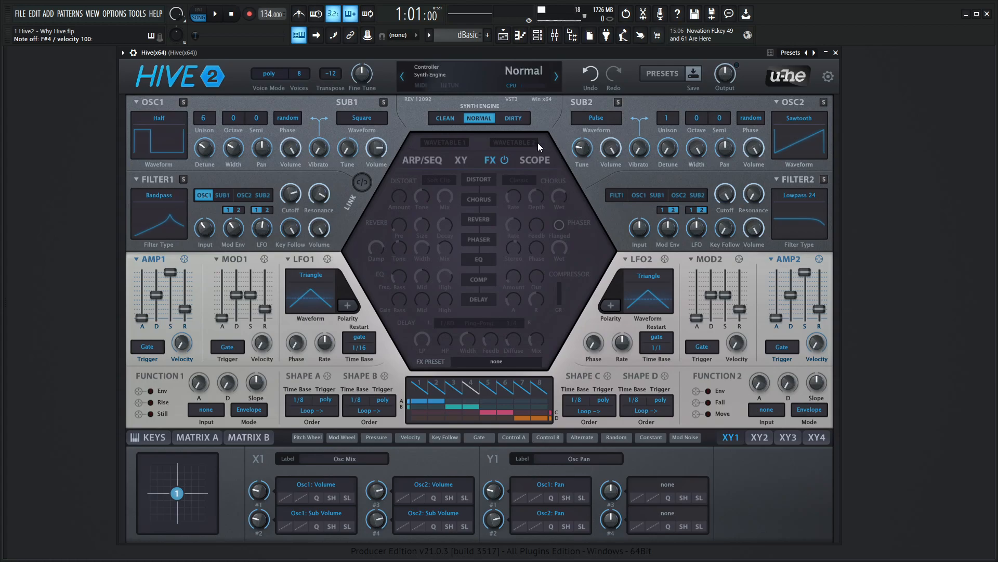
mouse_move(458, 151)
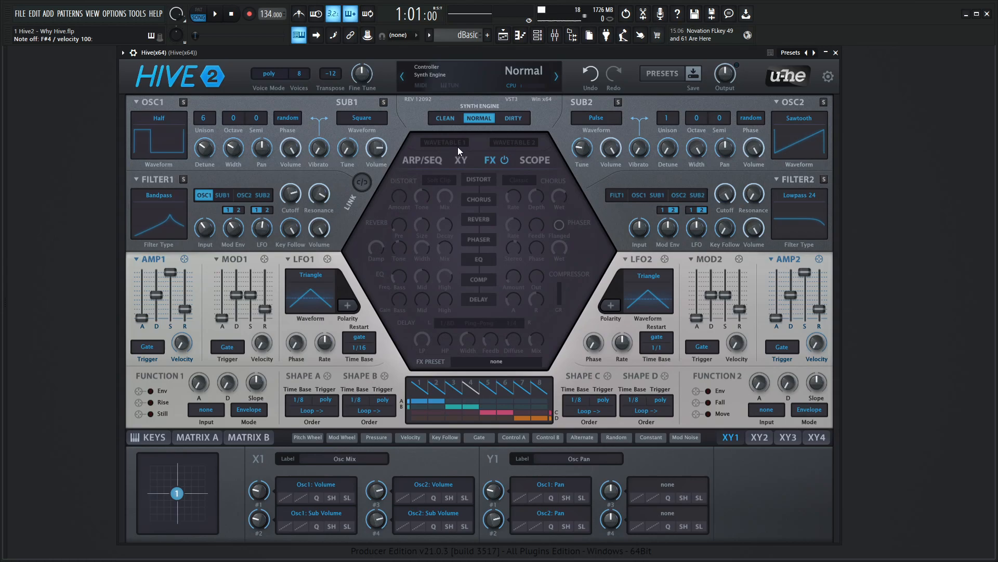